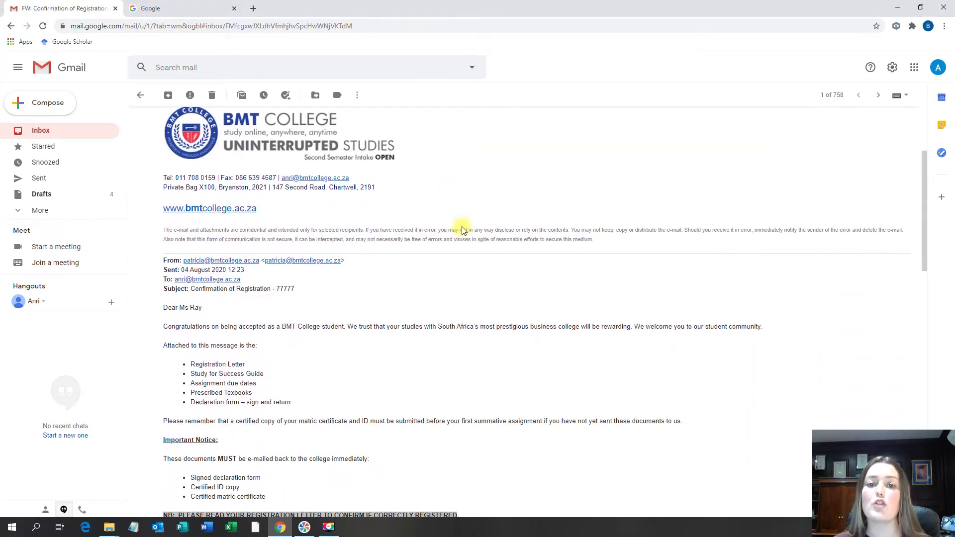
# Step: Preview the registration letter attachment, then follow the email's Virtual Campus link to login
pyautogui.scroll(-3)
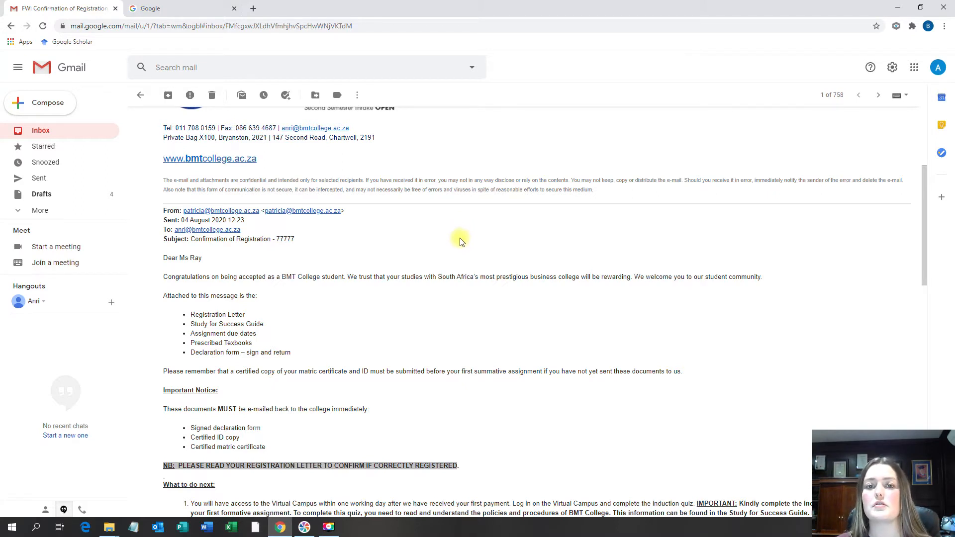
pyautogui.moveTo(456, 260)
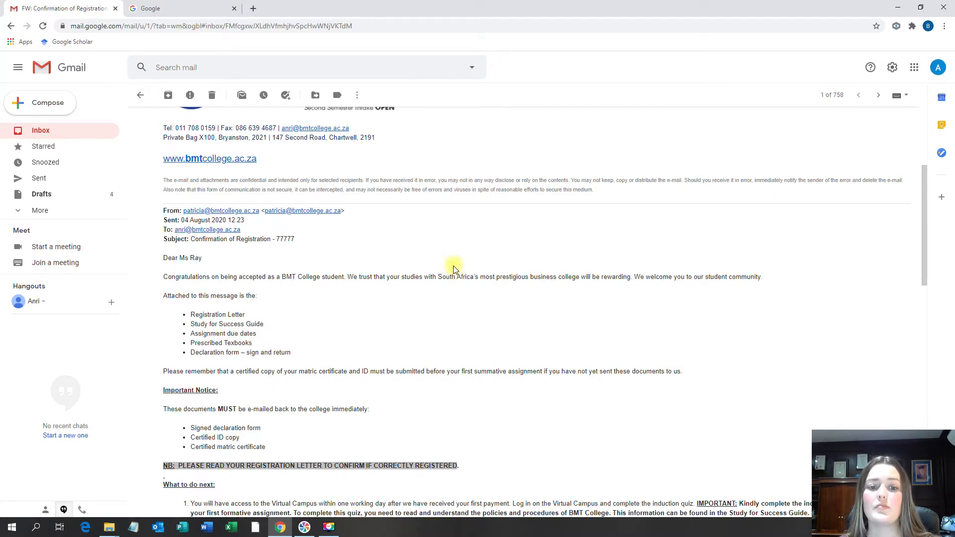
pyautogui.scroll(-3)
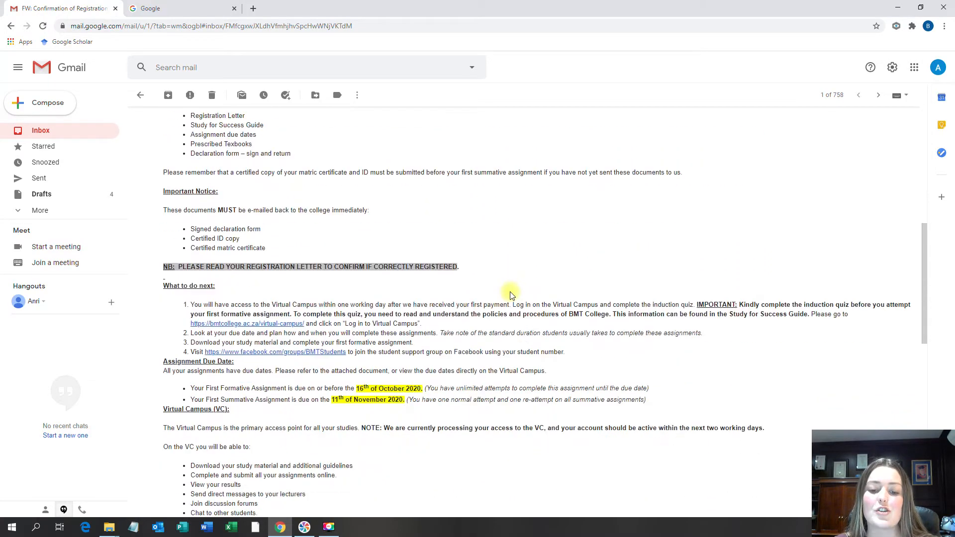
pyautogui.scroll(-3)
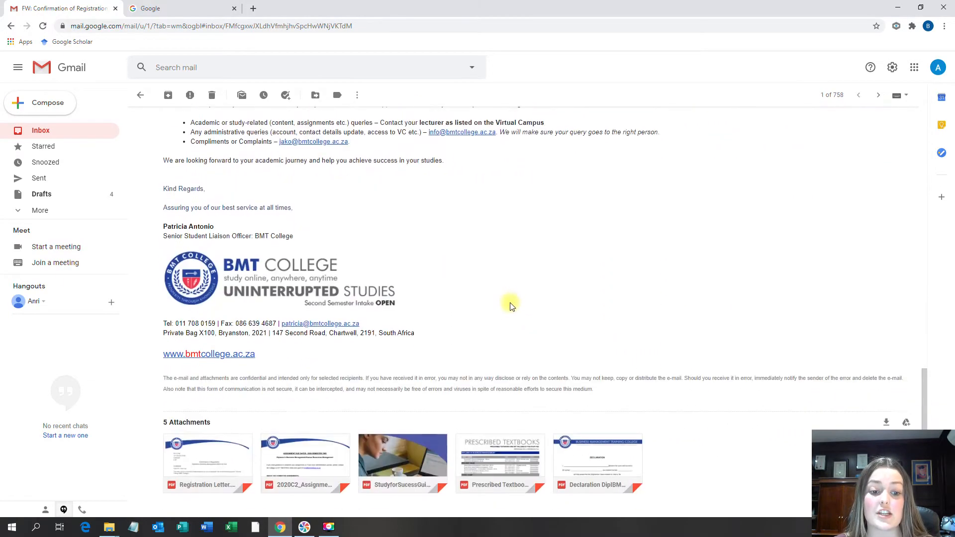
pyautogui.click(207, 457)
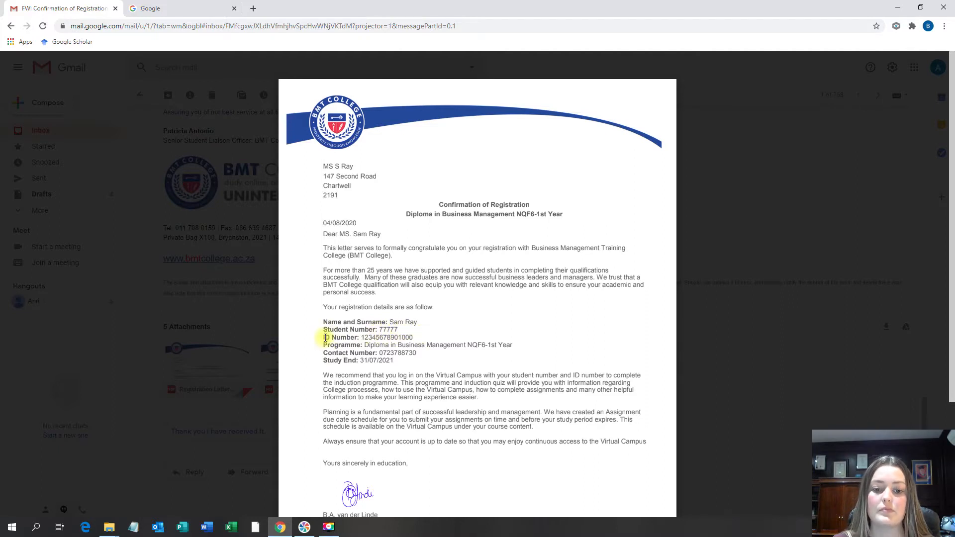
pyautogui.moveTo(496, 401)
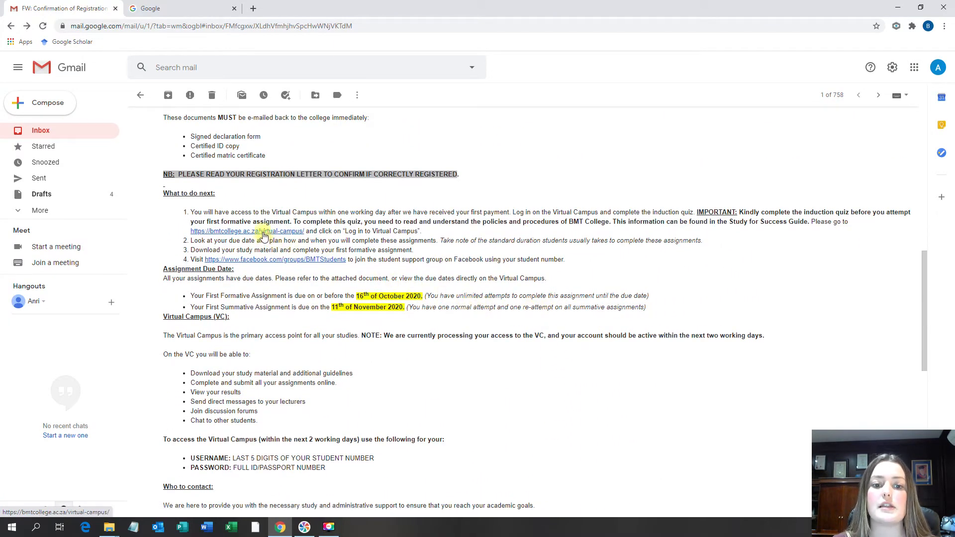
pyautogui.click(247, 230)
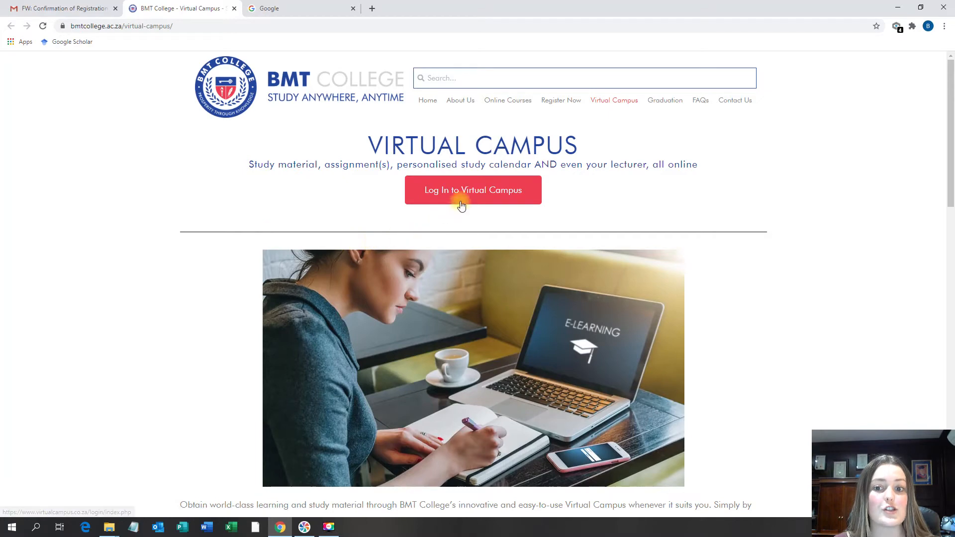
pyautogui.click(472, 189)
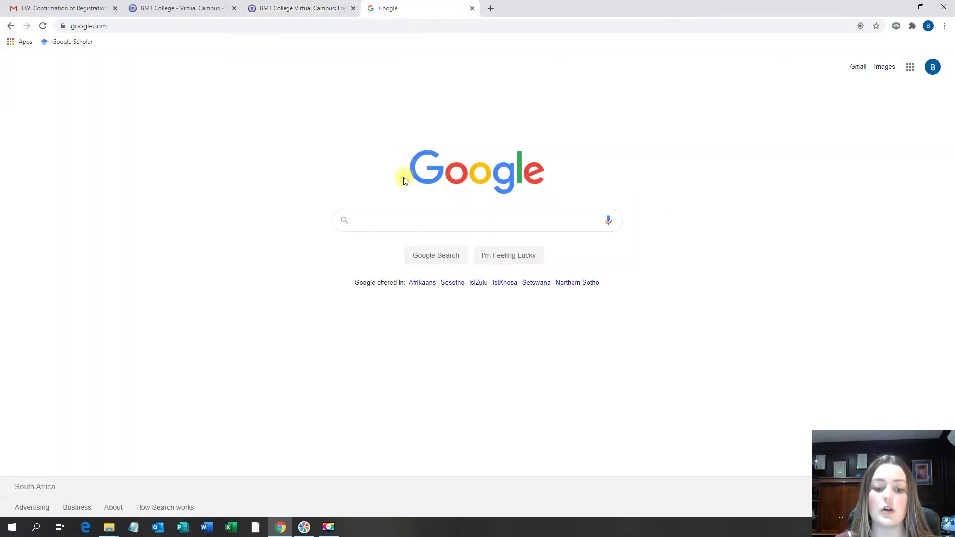
# Step: Search Google for 'bmt col' and open the Virtual Campus result's login page
pyautogui.write('bmt college')
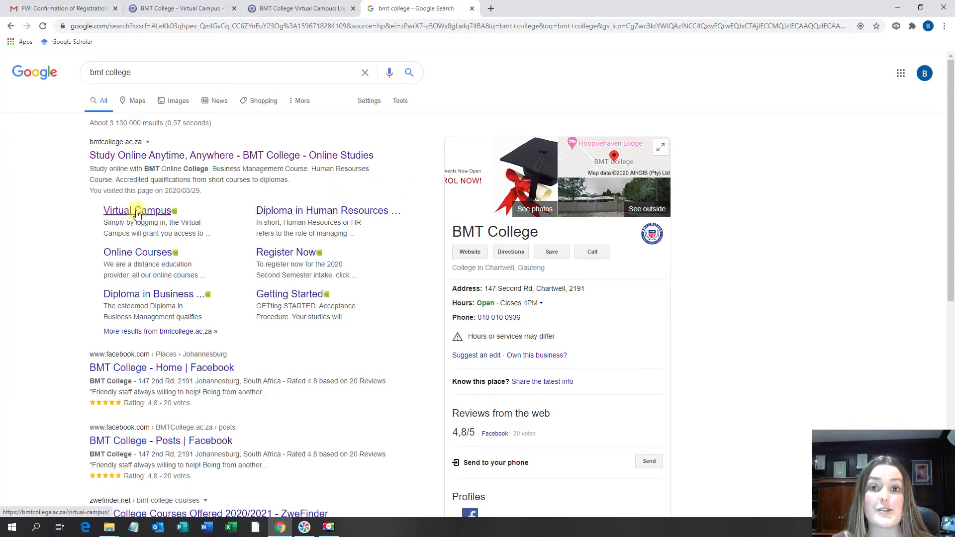
pyautogui.click(136, 210)
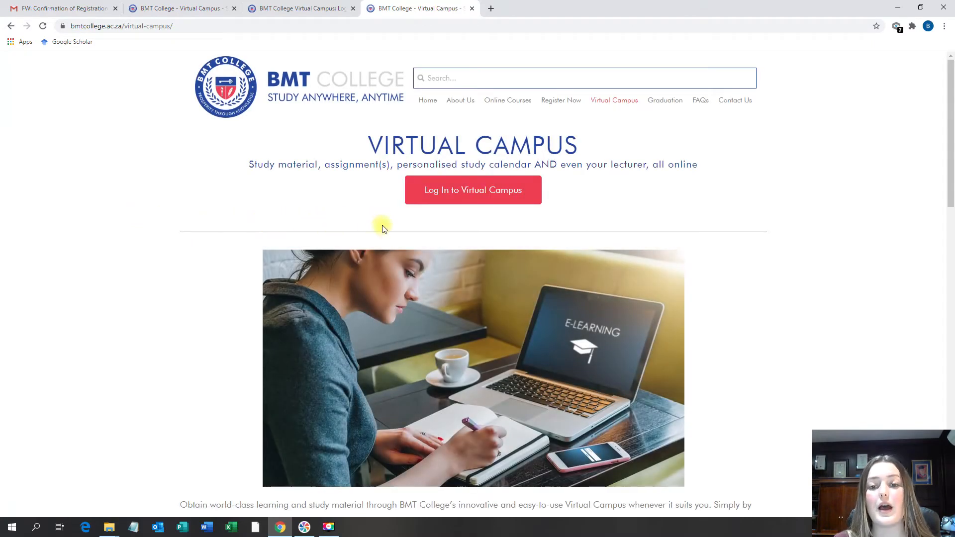
pyautogui.click(473, 189)
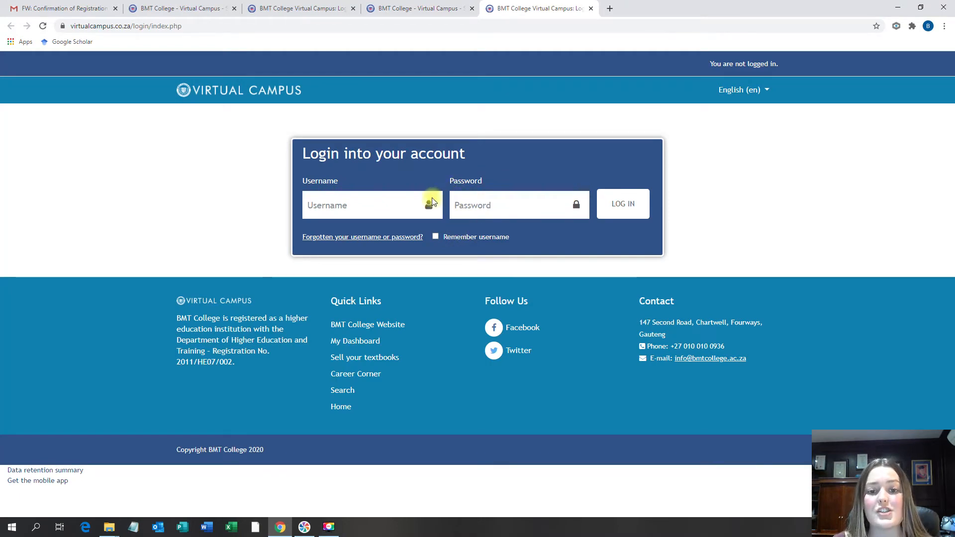
# Step: Log in with username 77777 and the ID number as password
pyautogui.click(372, 206)
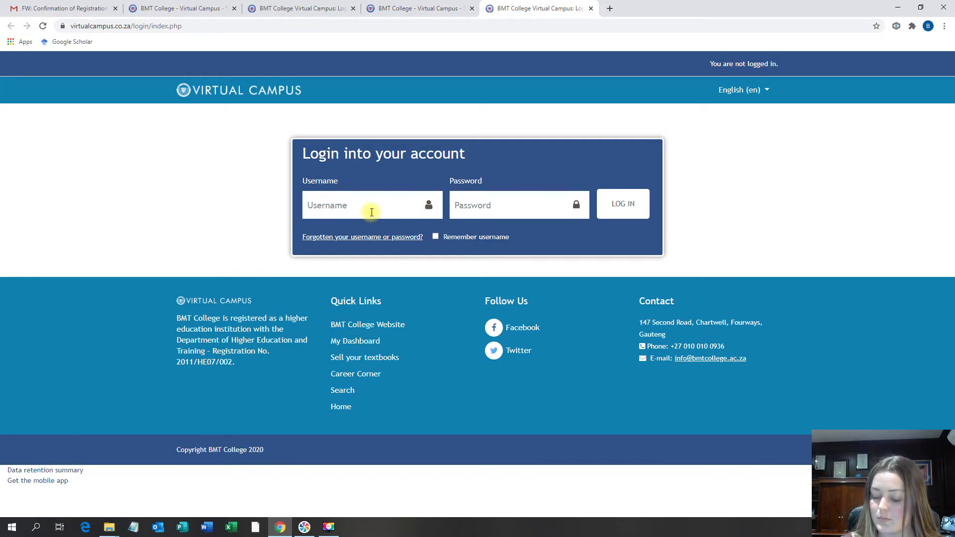
pyautogui.write('77777')
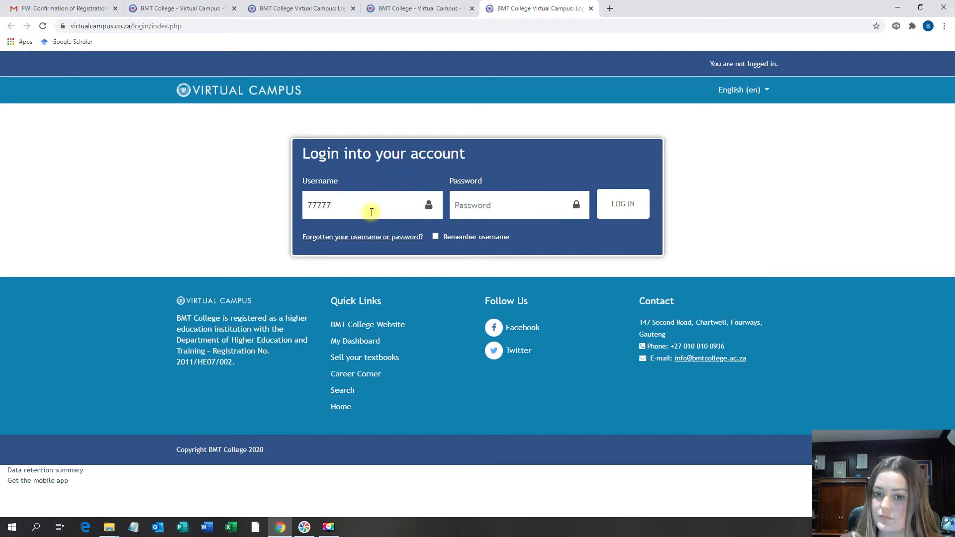
pyautogui.write('•••')
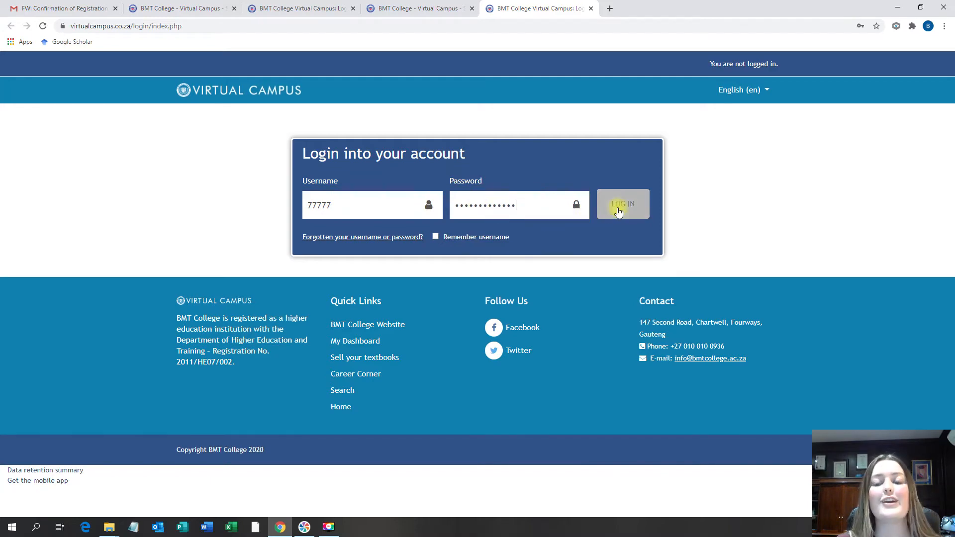
pyautogui.click(623, 204)
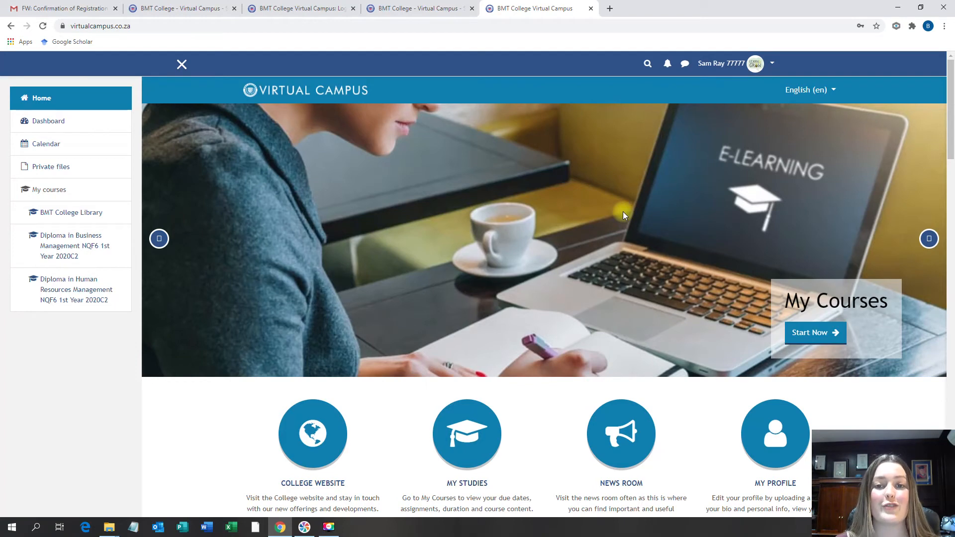
pyautogui.moveTo(621, 214)
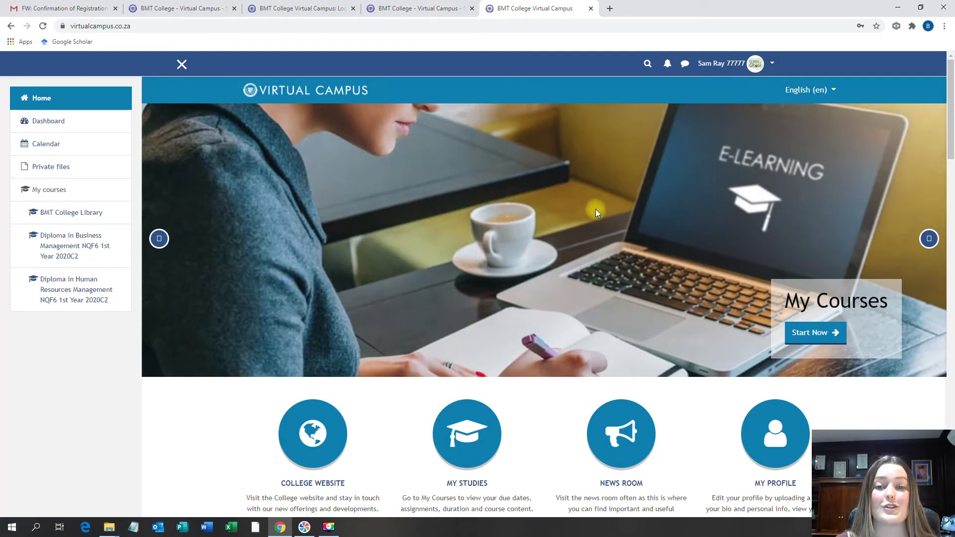
pyautogui.moveTo(572, 215)
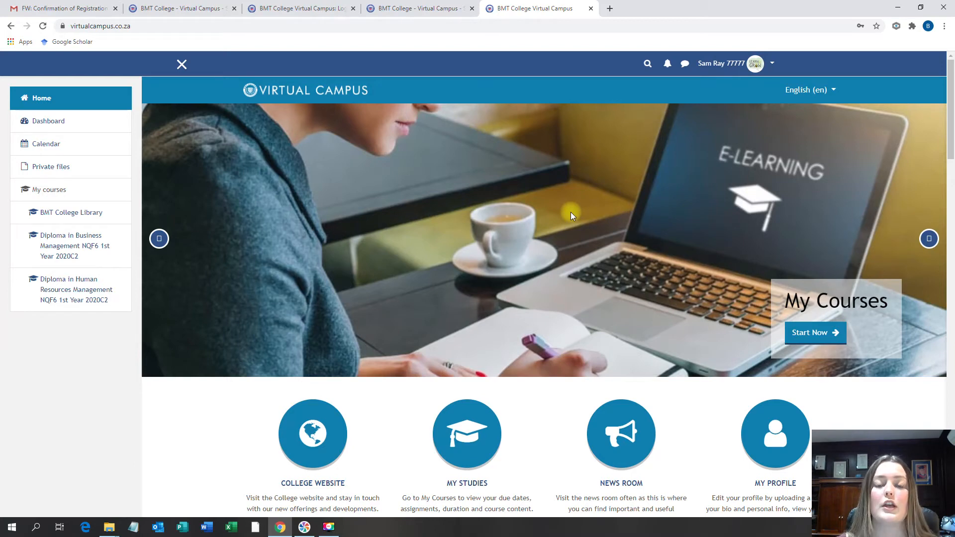
pyautogui.moveTo(556, 191)
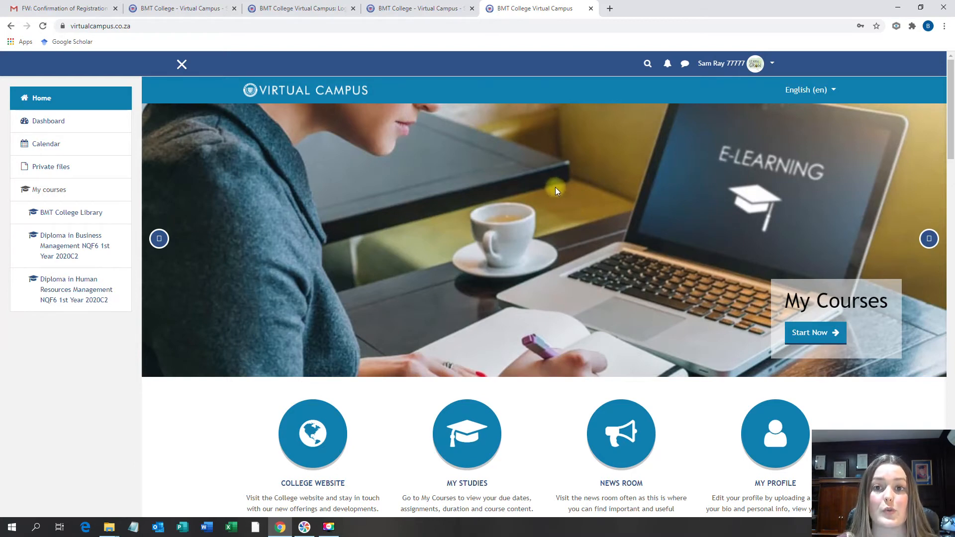
pyautogui.moveTo(728, 108)
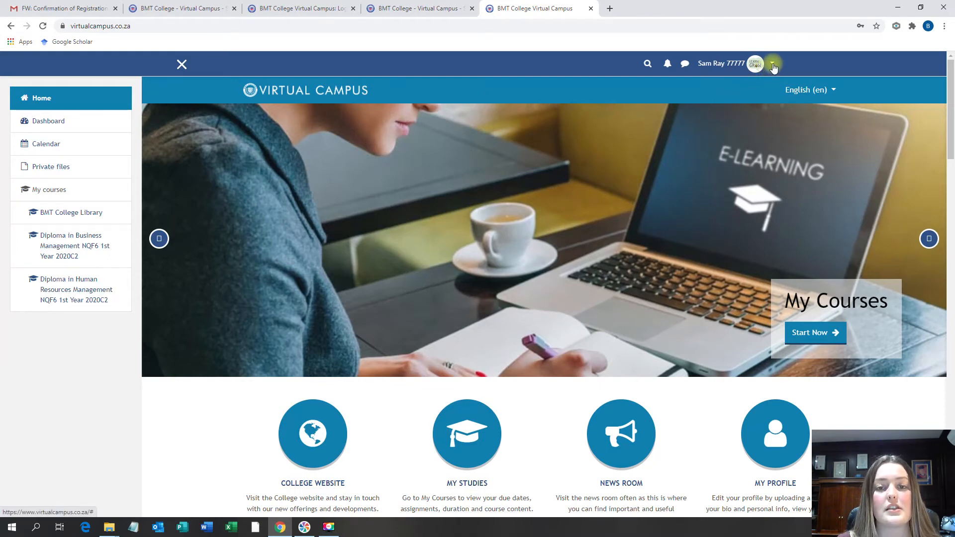
# Step: Choose Profile from the user name dropdown to view the student's profile
pyautogui.click(773, 63)
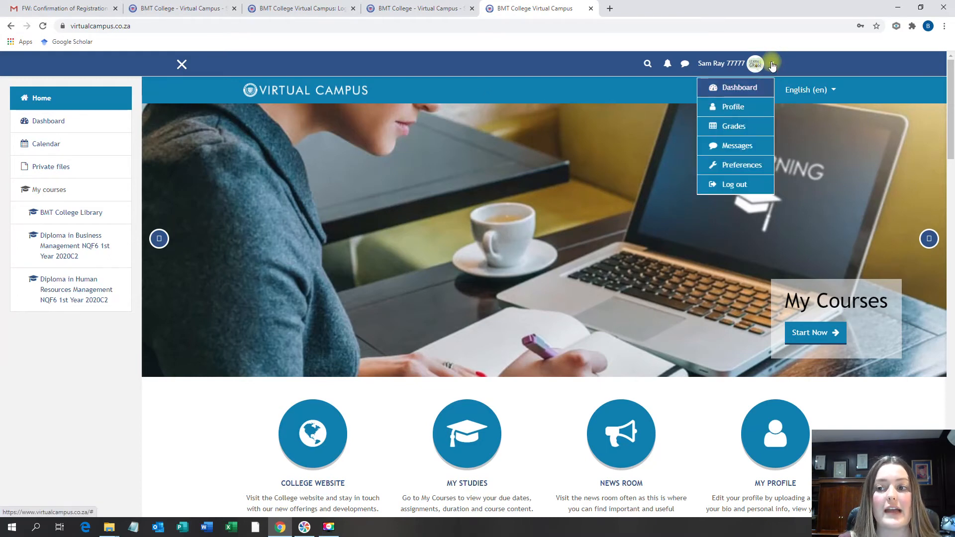
pyautogui.click(733, 107)
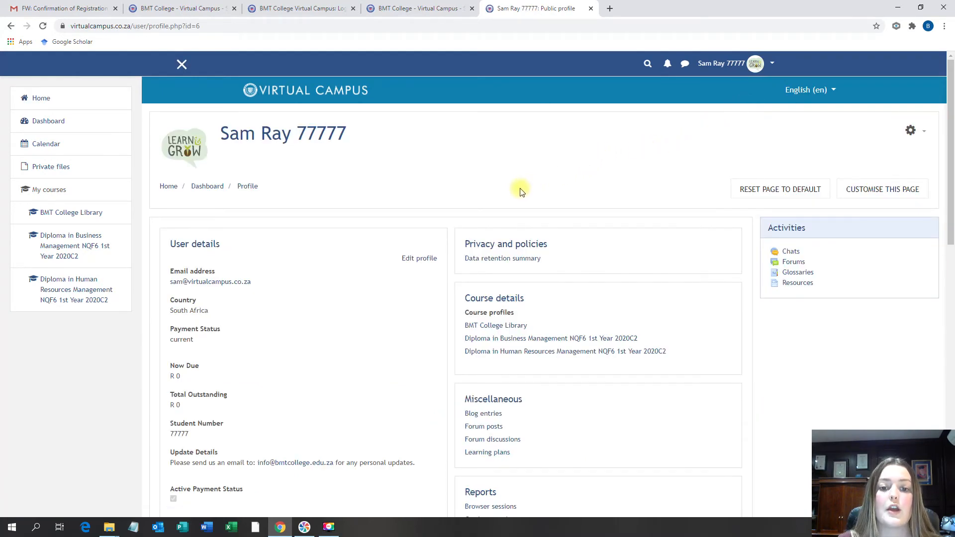
pyautogui.moveTo(403, 486)
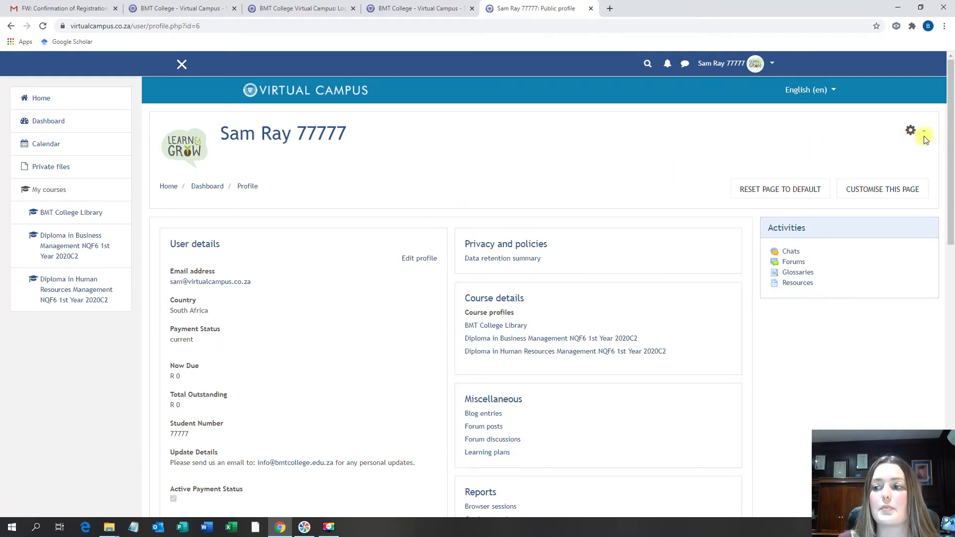
# Step: Choose Change password from the profile page's gear menu
pyautogui.click(910, 130)
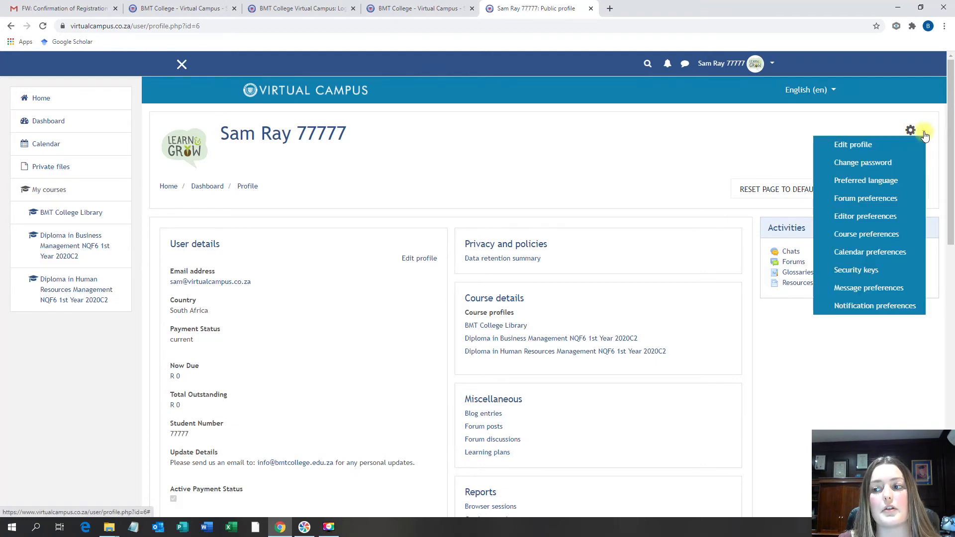
pyautogui.moveTo(863, 163)
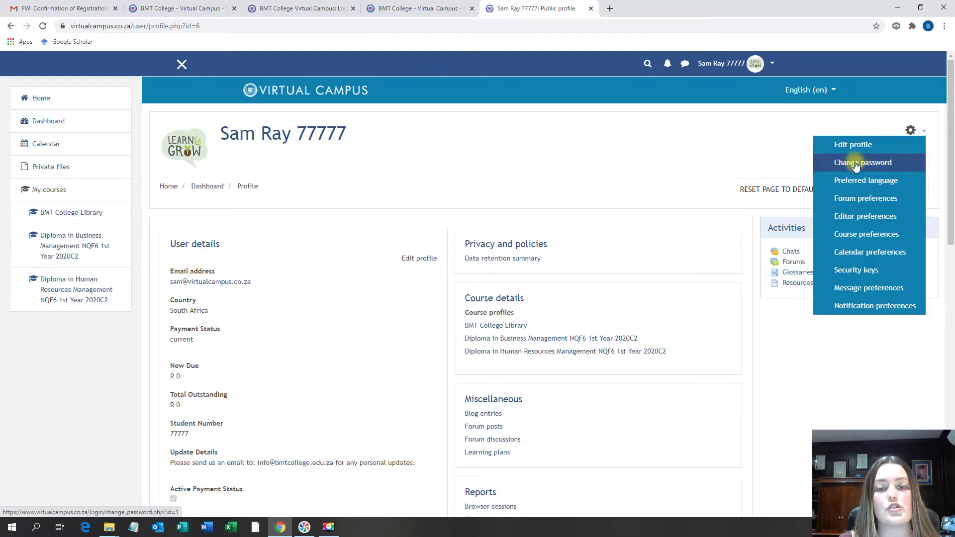
pyautogui.click(863, 162)
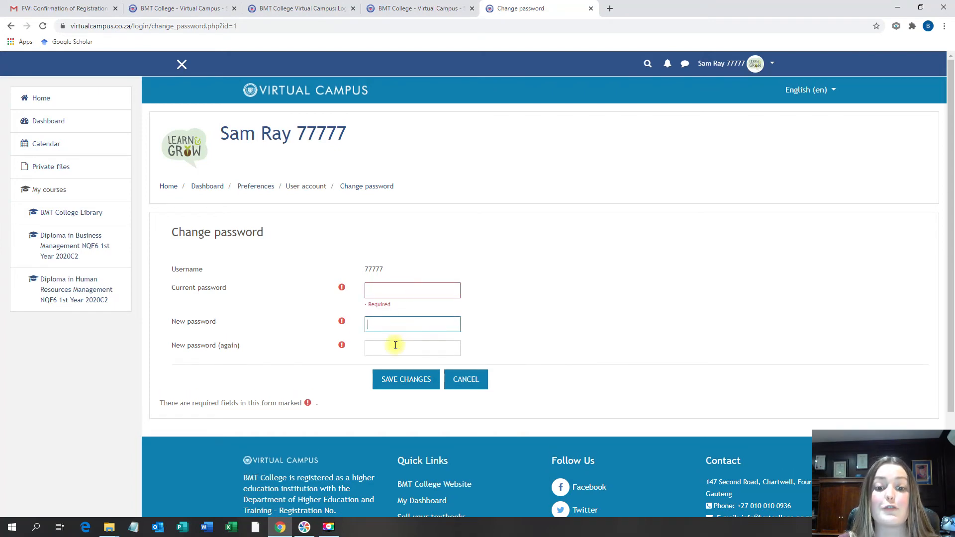
pyautogui.click(405, 380)
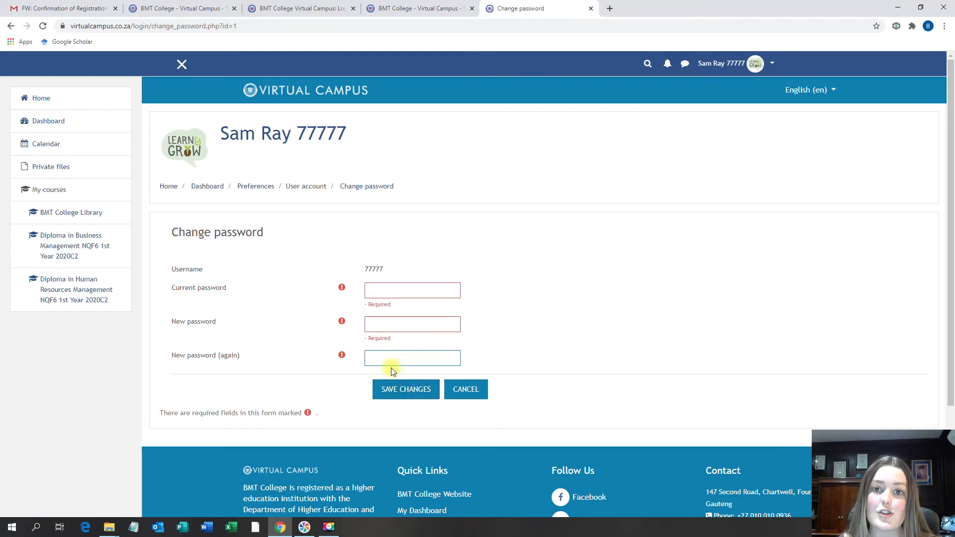
pyautogui.click(412, 358)
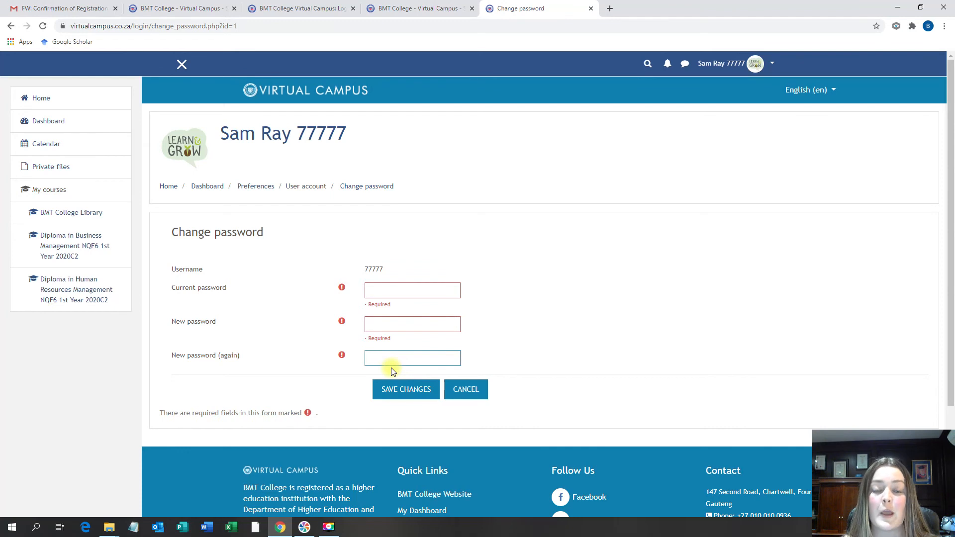
pyautogui.click(412, 357)
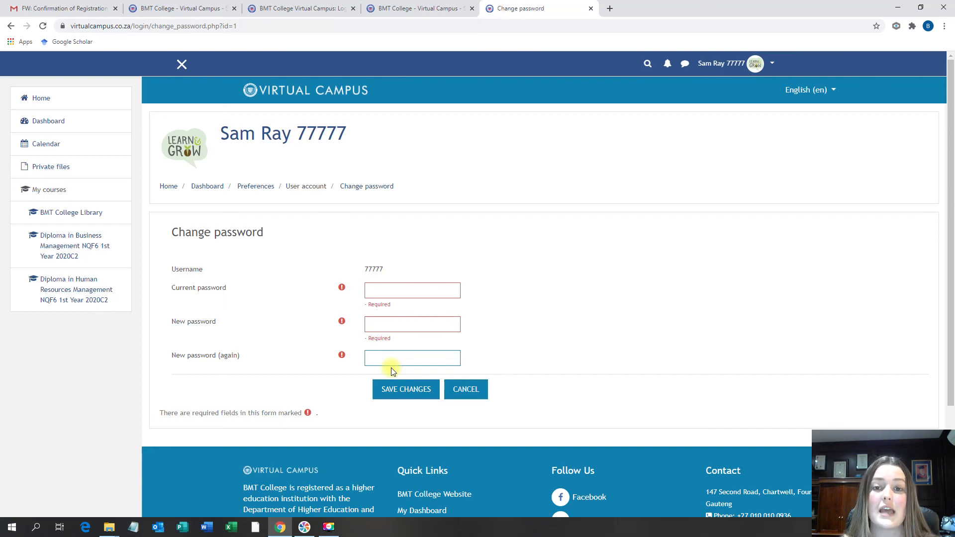
pyautogui.click(412, 358)
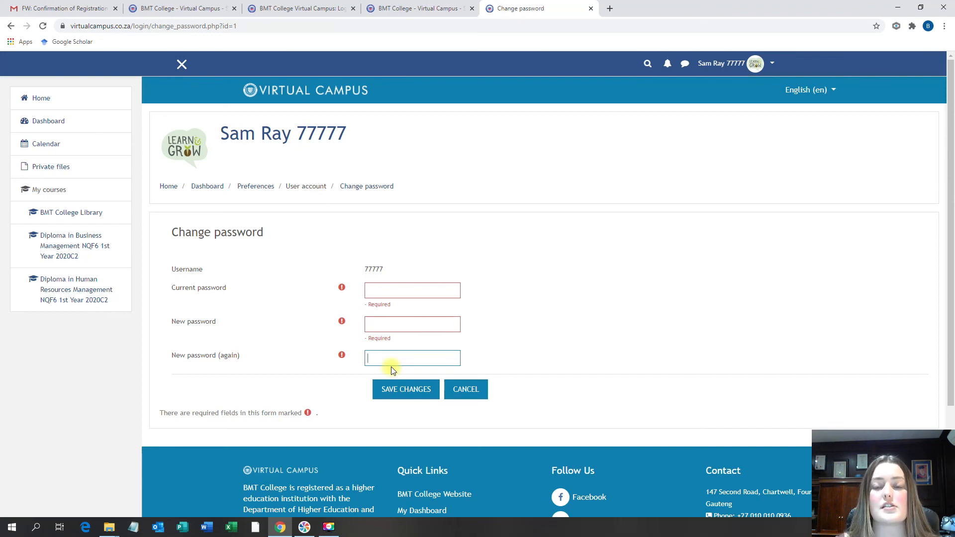